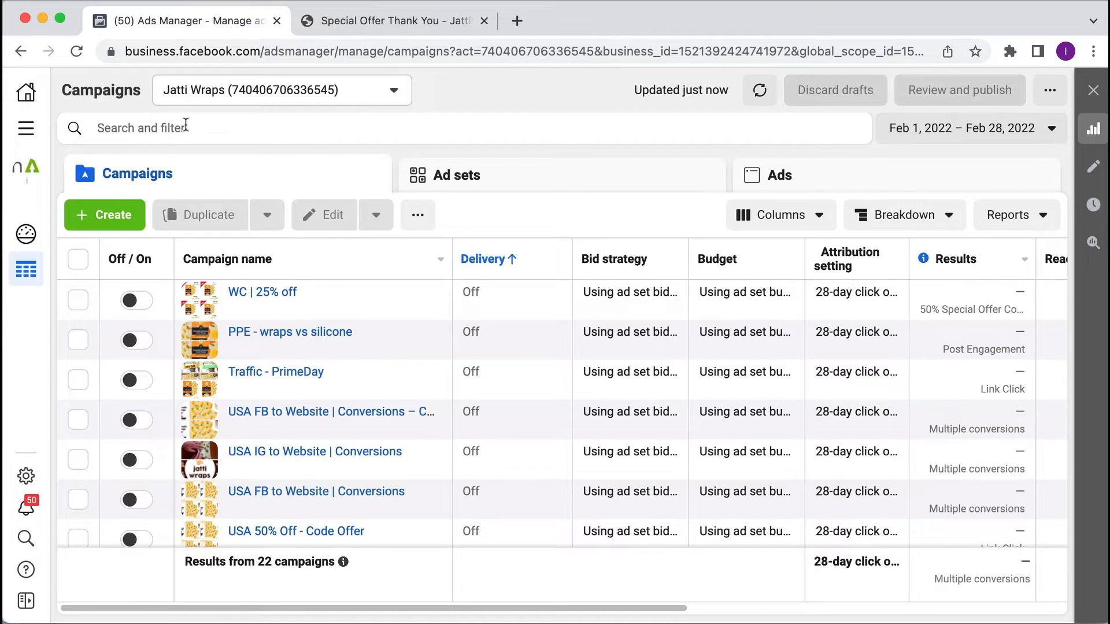
left_click(26, 129)
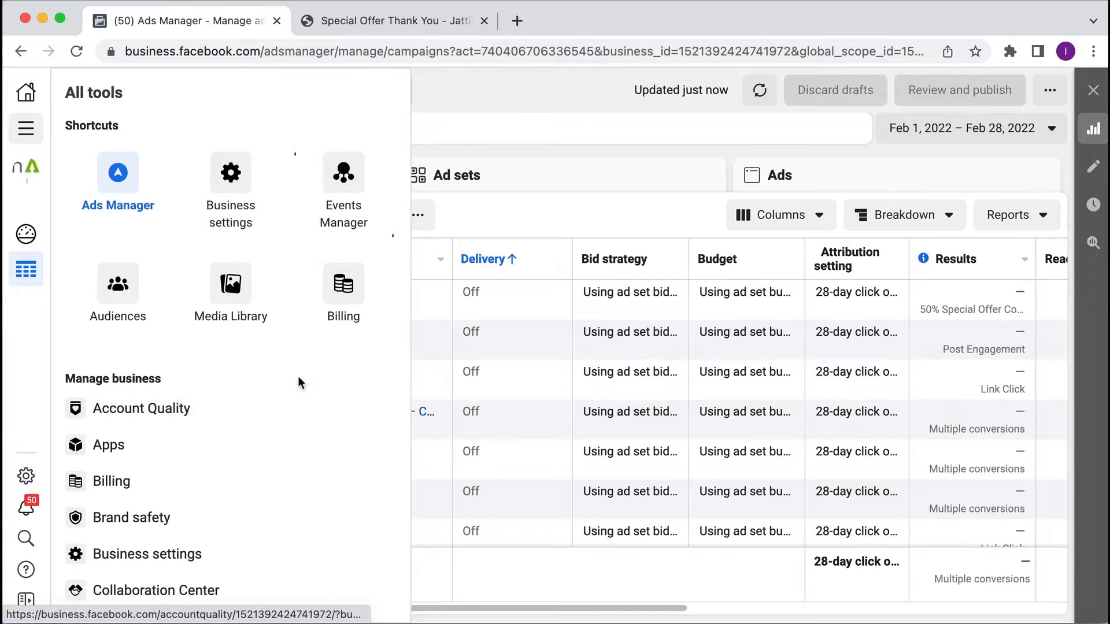
left_click(343, 173)
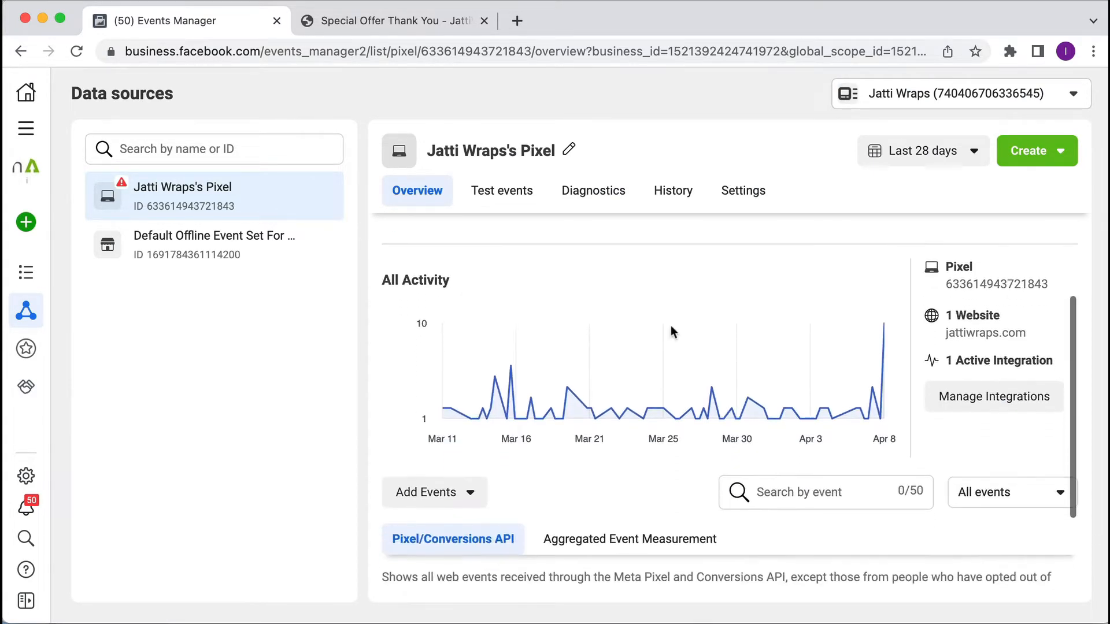
mouse_move(745, 156)
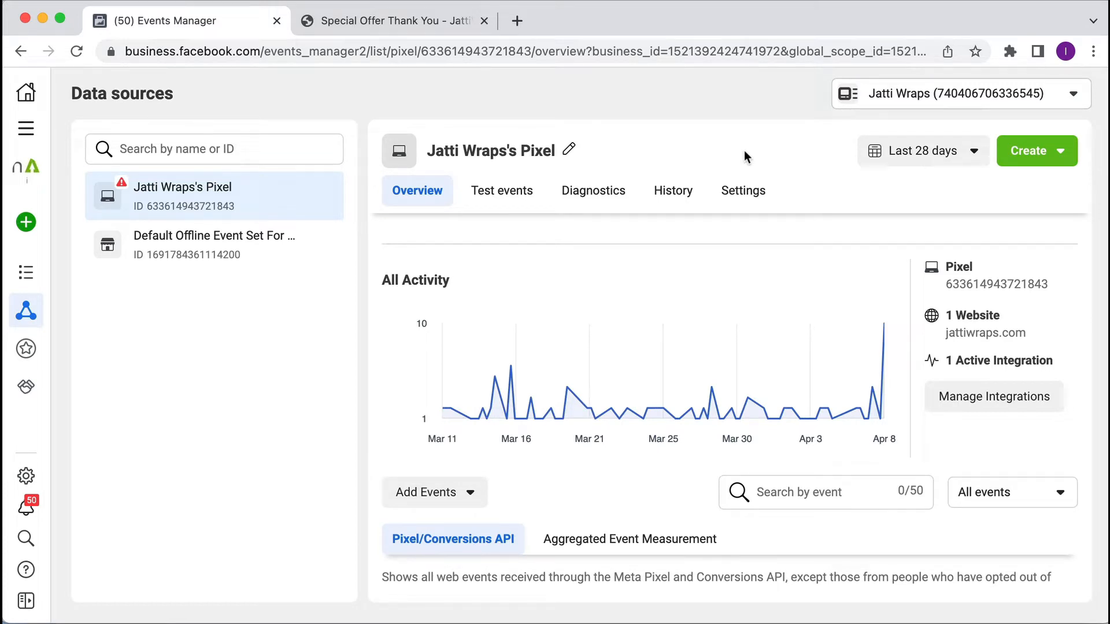
mouse_move(763, 407)
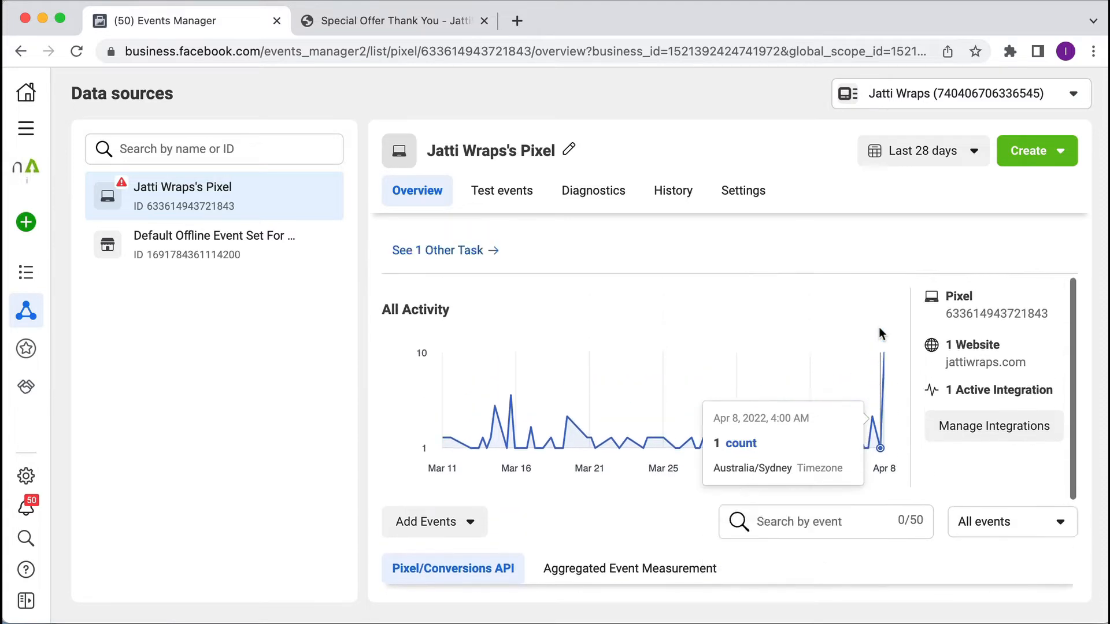
- Navigate to the Custom Conversions page listing 50% Special Offer Conversion and Thanks
left_click(26, 128)
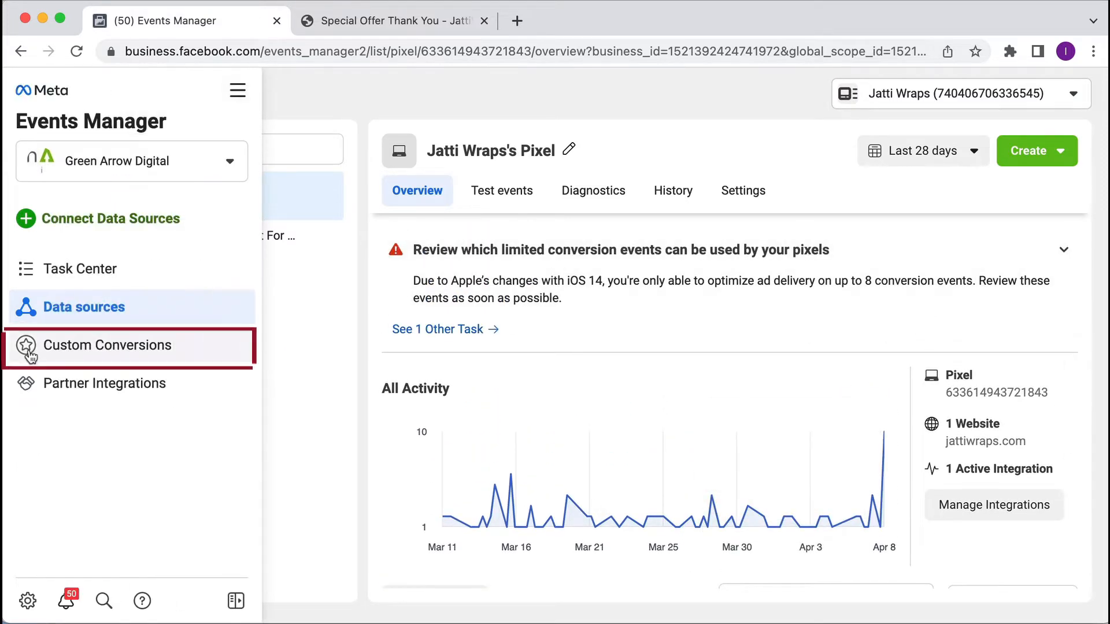
left_click(107, 344)
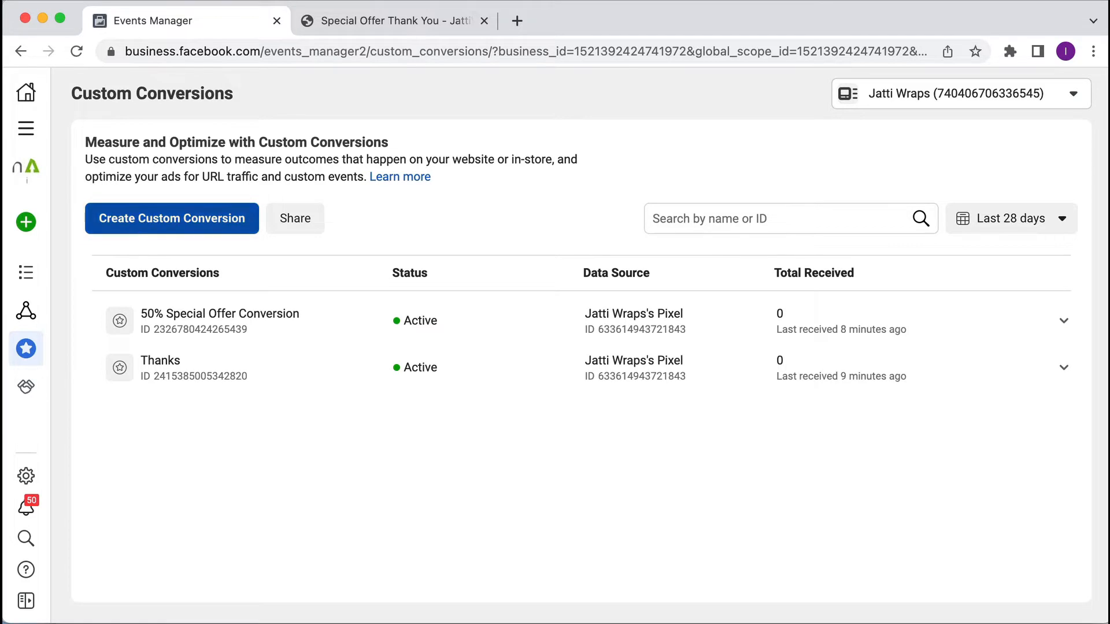
- Begin a new custom conversion named 'Test Conversion' and move down to its Rules section
left_click(172, 218)
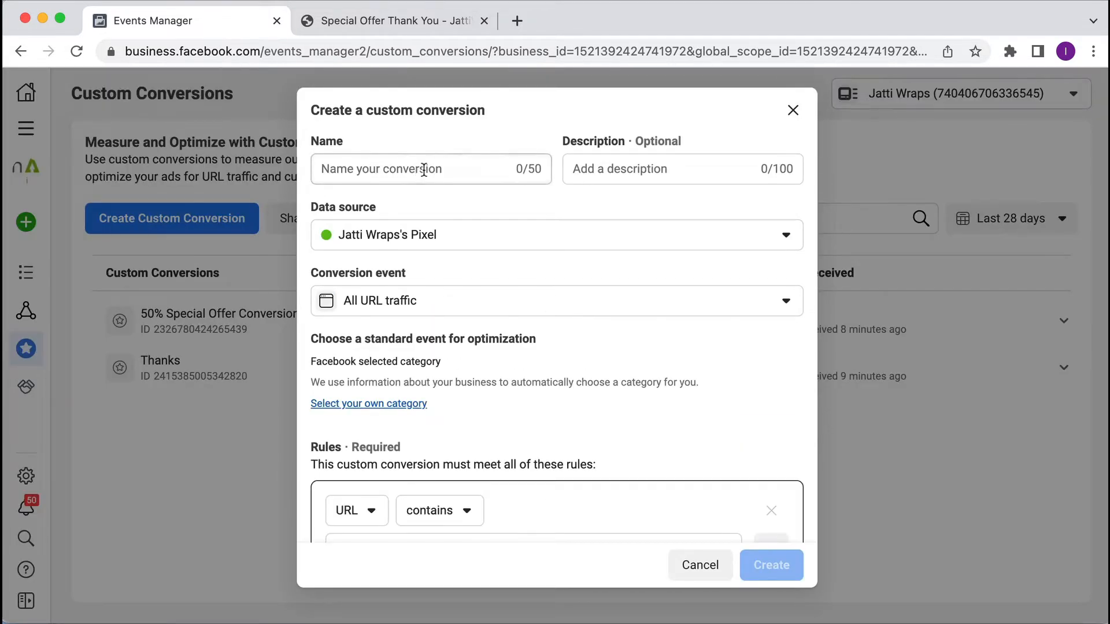
left_click(424, 169)
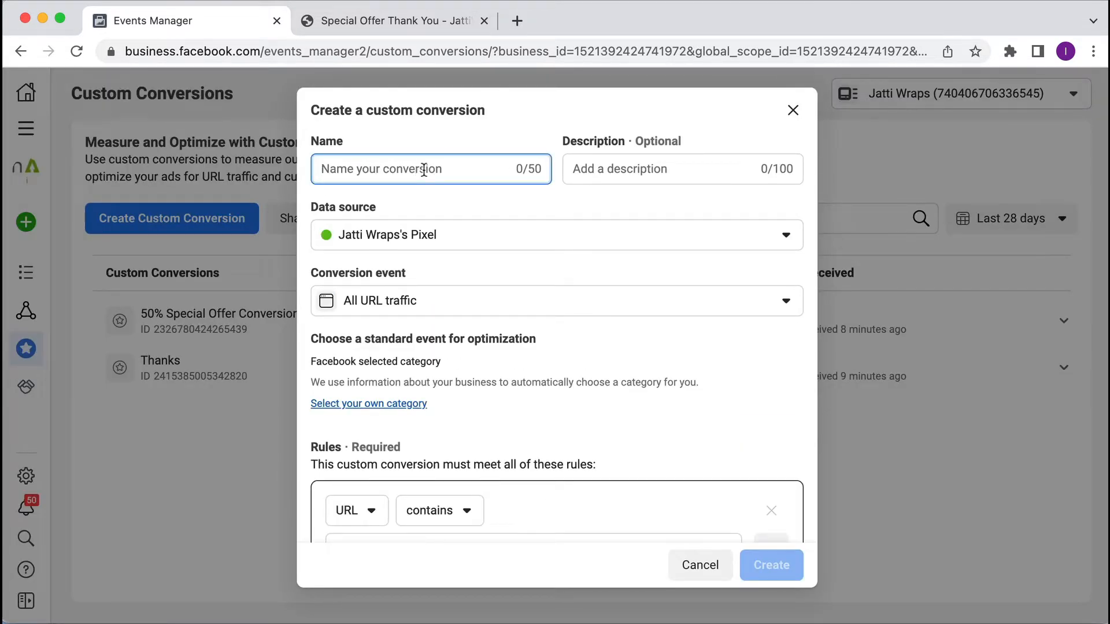
type("Test Conversion")
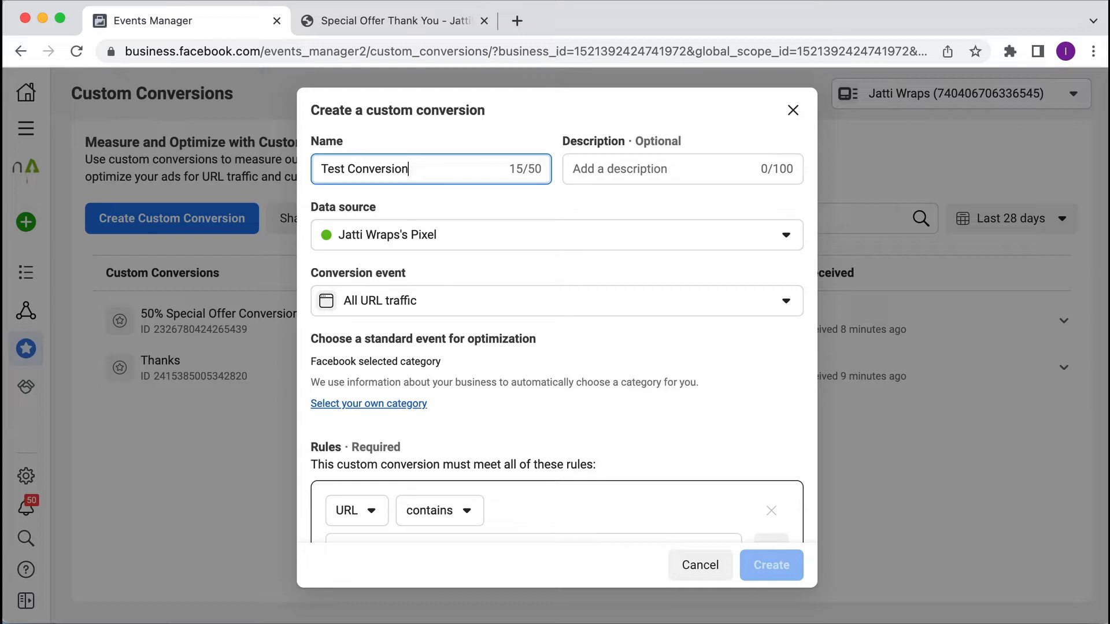
mouse_move(479, 155)
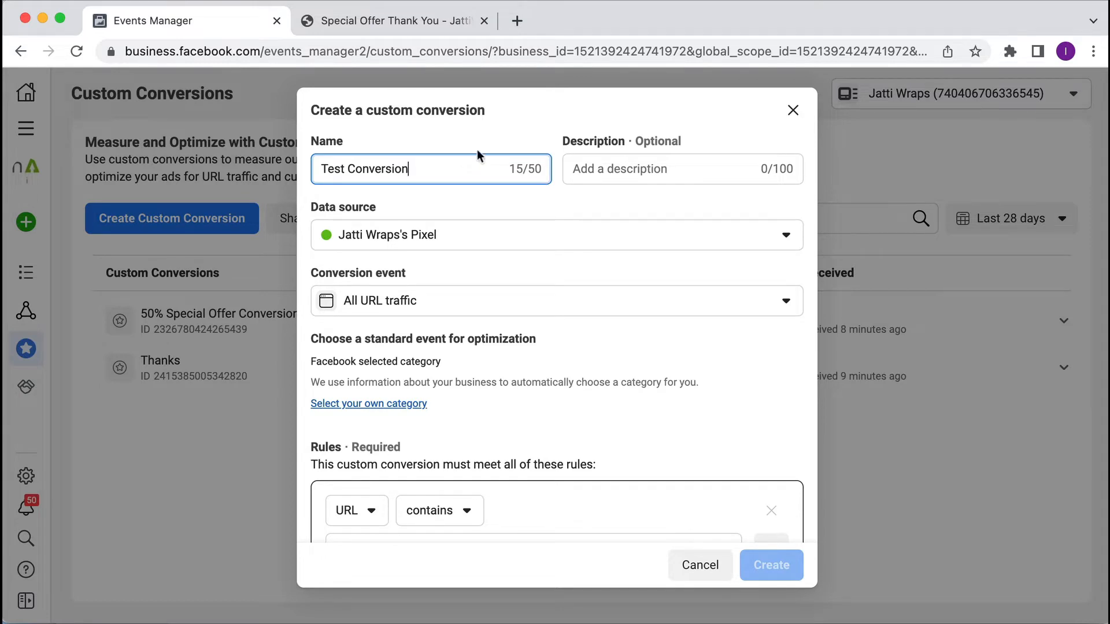
mouse_move(512, 241)
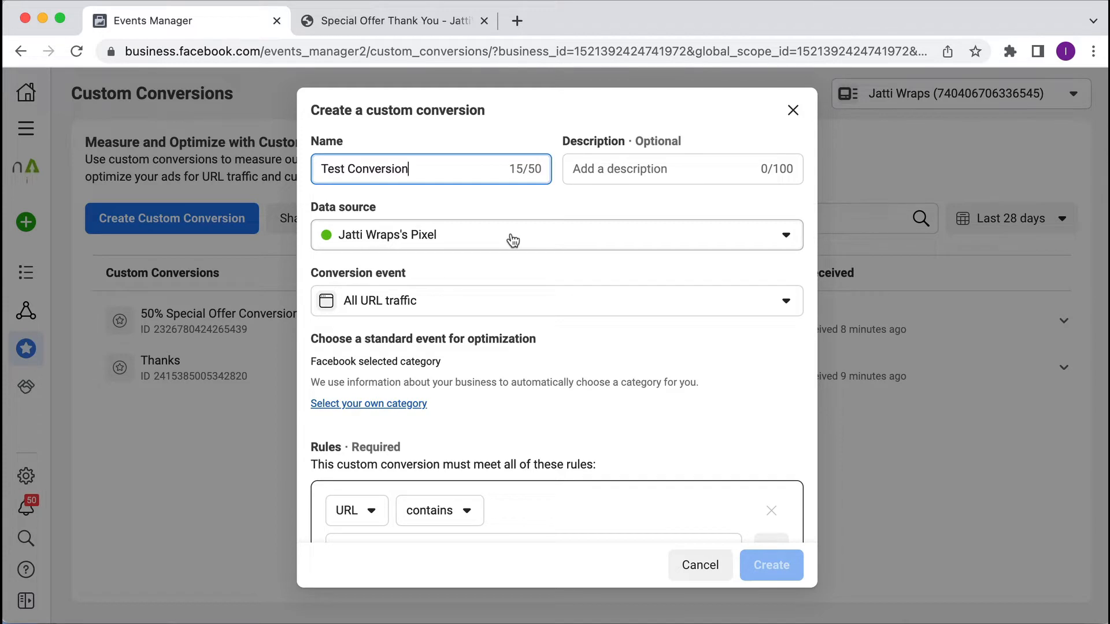
mouse_move(511, 284)
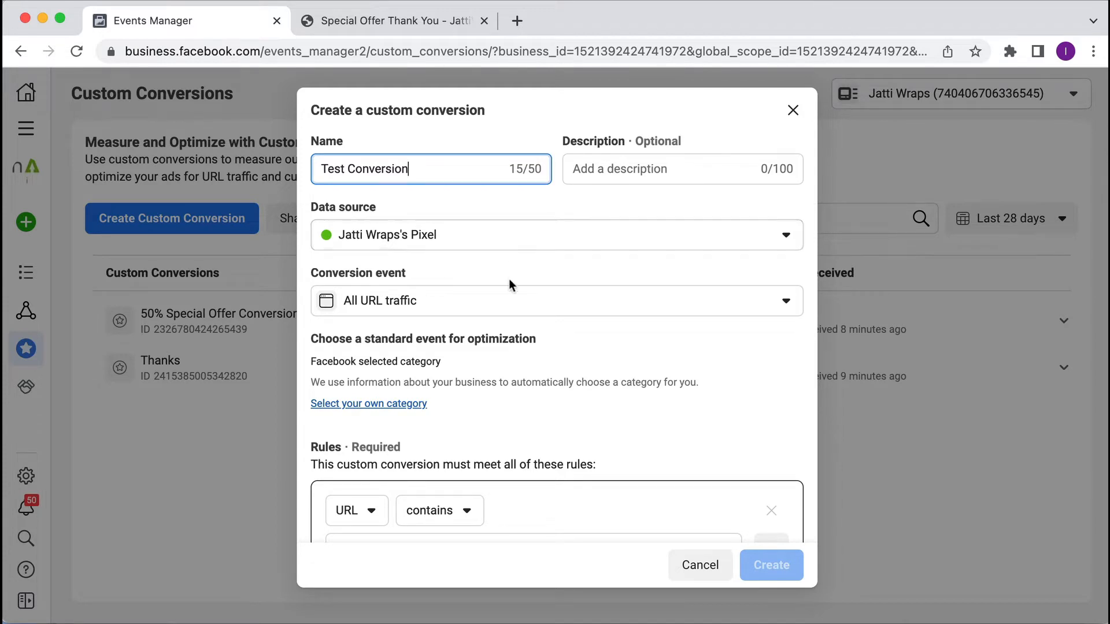
scroll("down", 3)
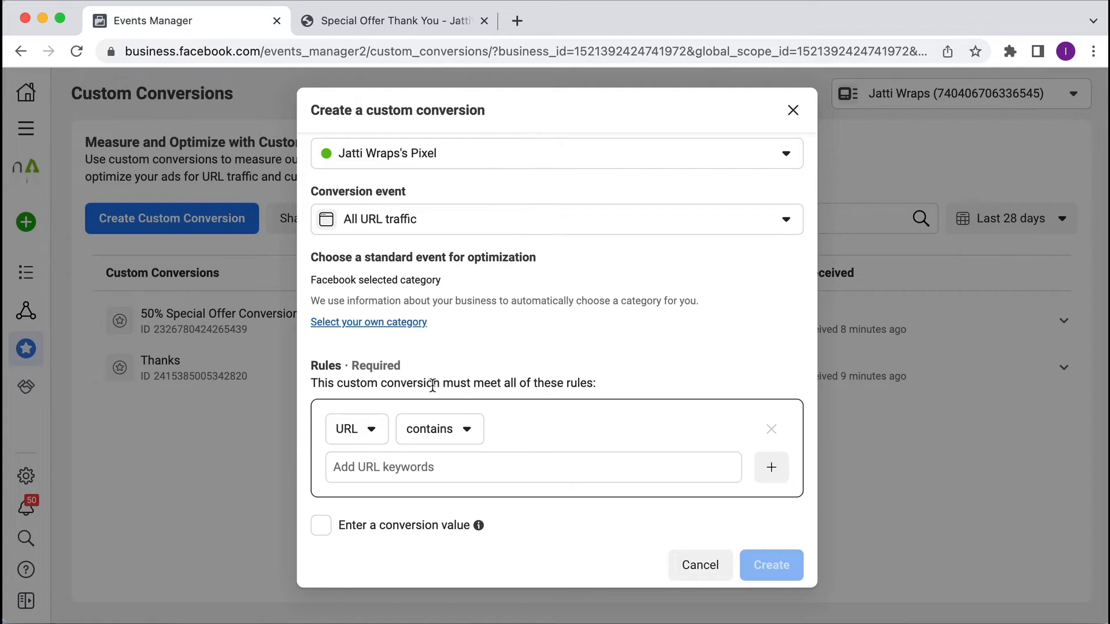
mouse_move(393, 23)
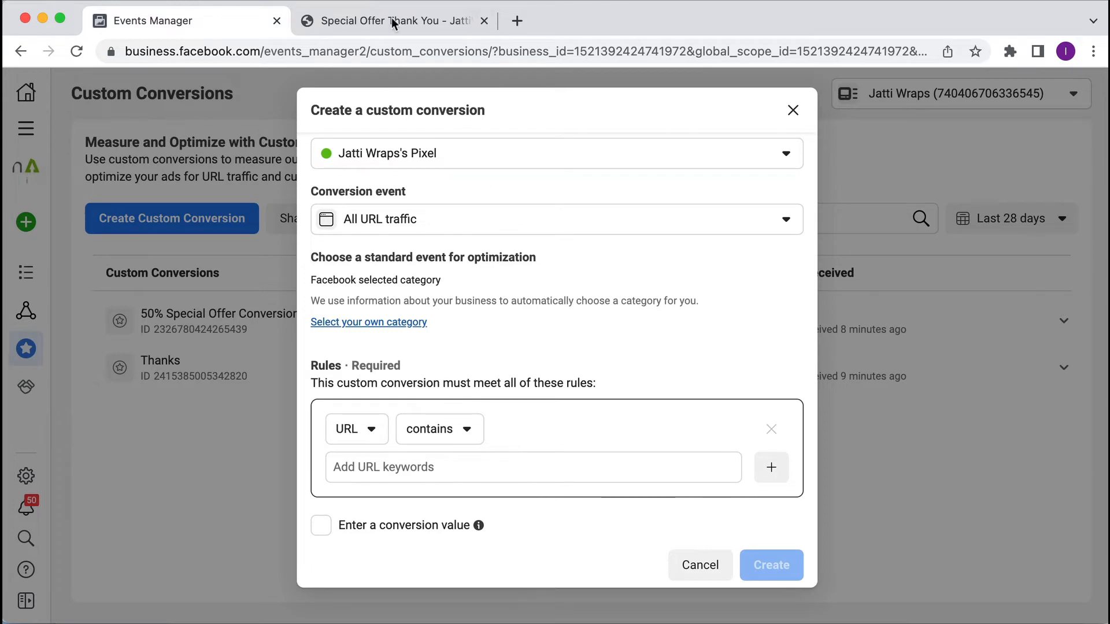
left_click(389, 21)
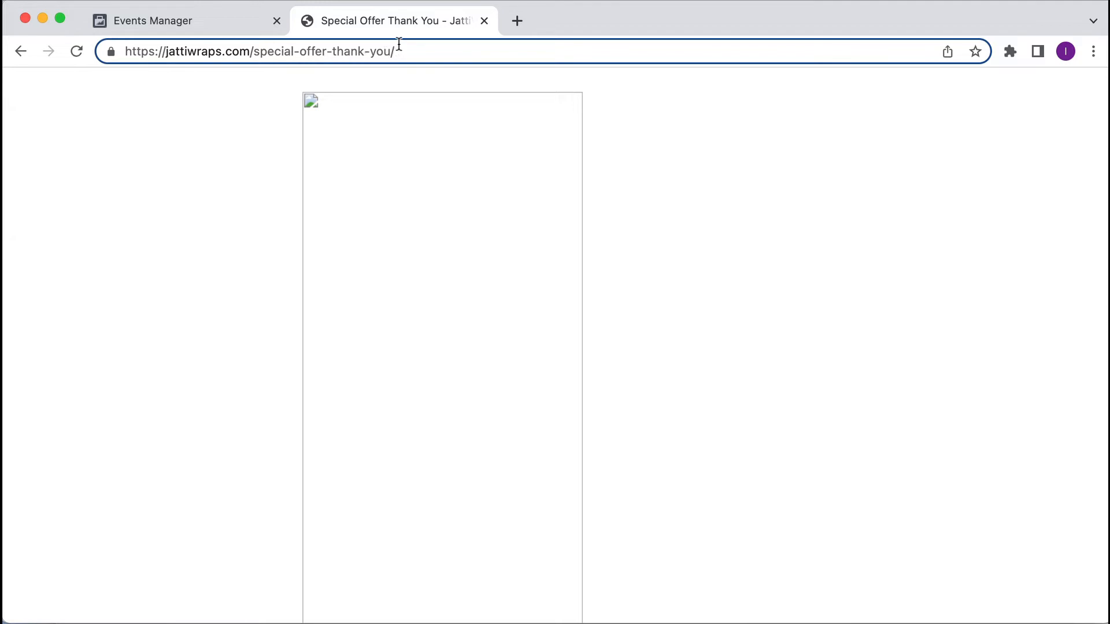
left_click(152, 21)
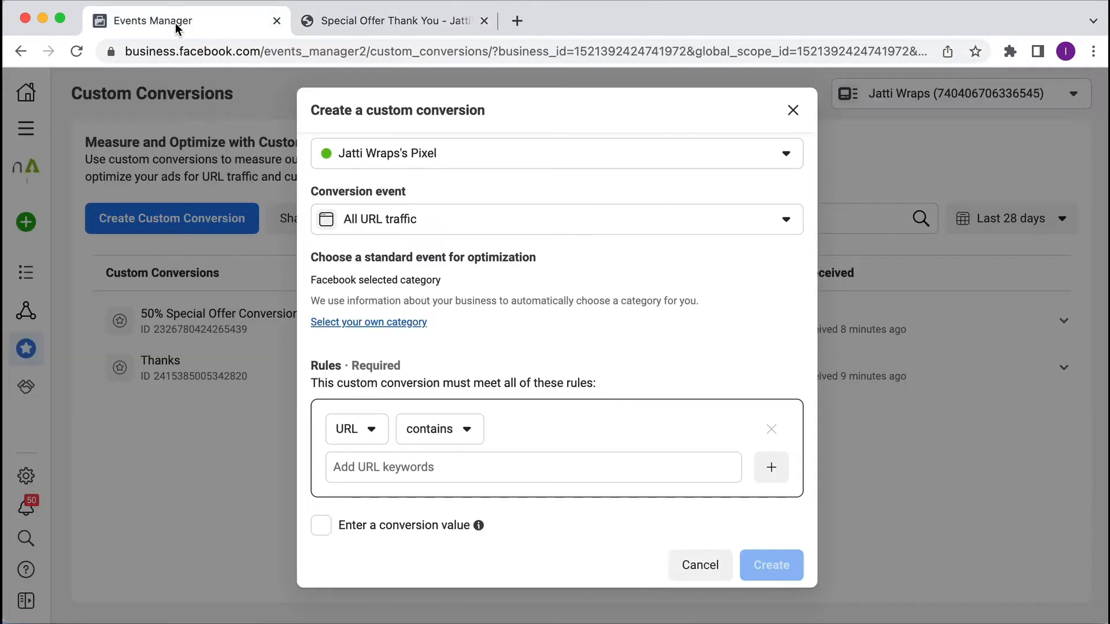
- Add the URL keyword '/special-offer-thank-you' with the contains match for the rule
left_click(383, 467)
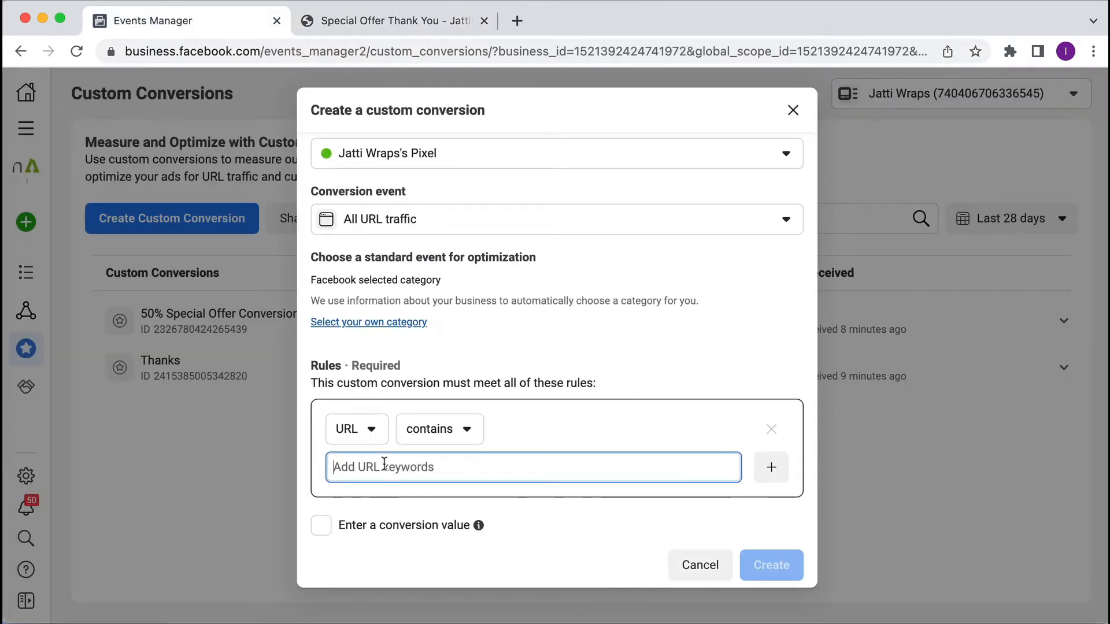
type("/special-offer-thank-you")
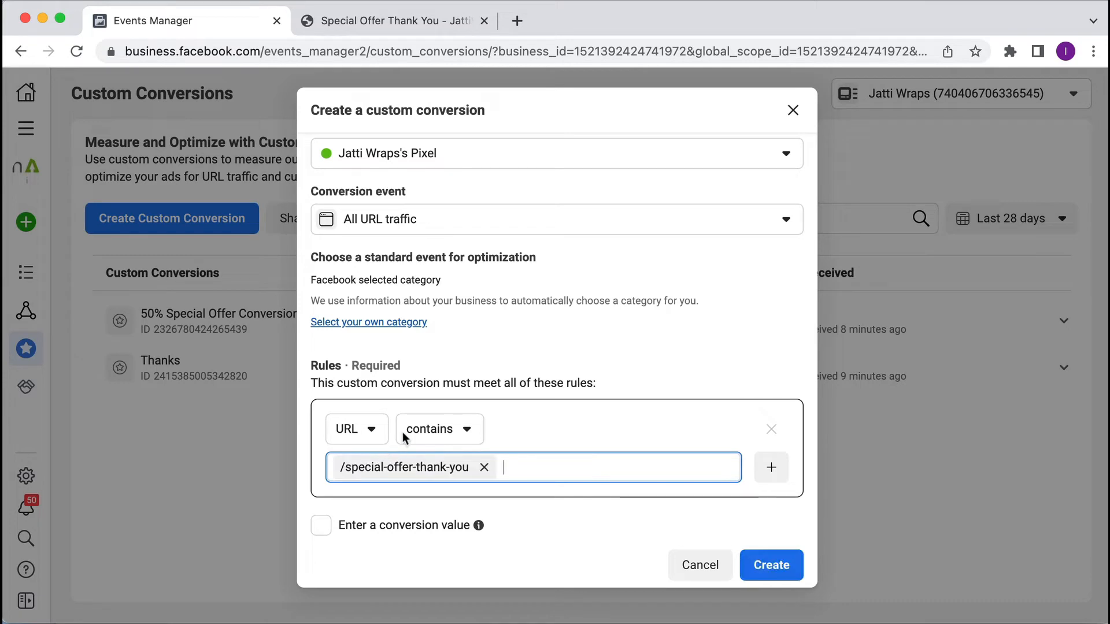
left_click(440, 429)
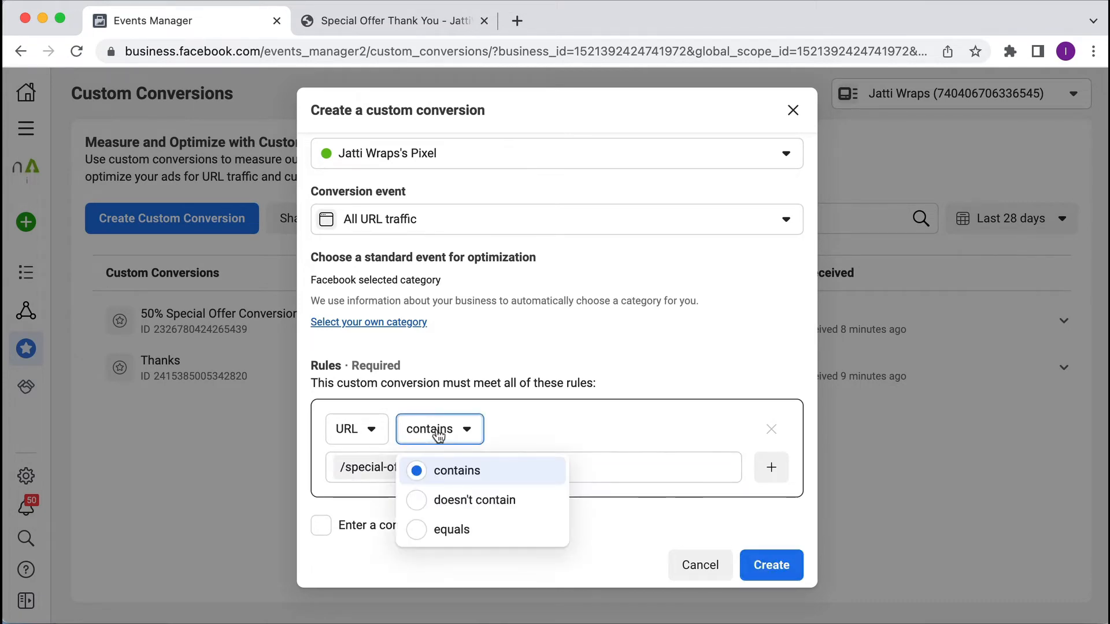
mouse_move(444, 509)
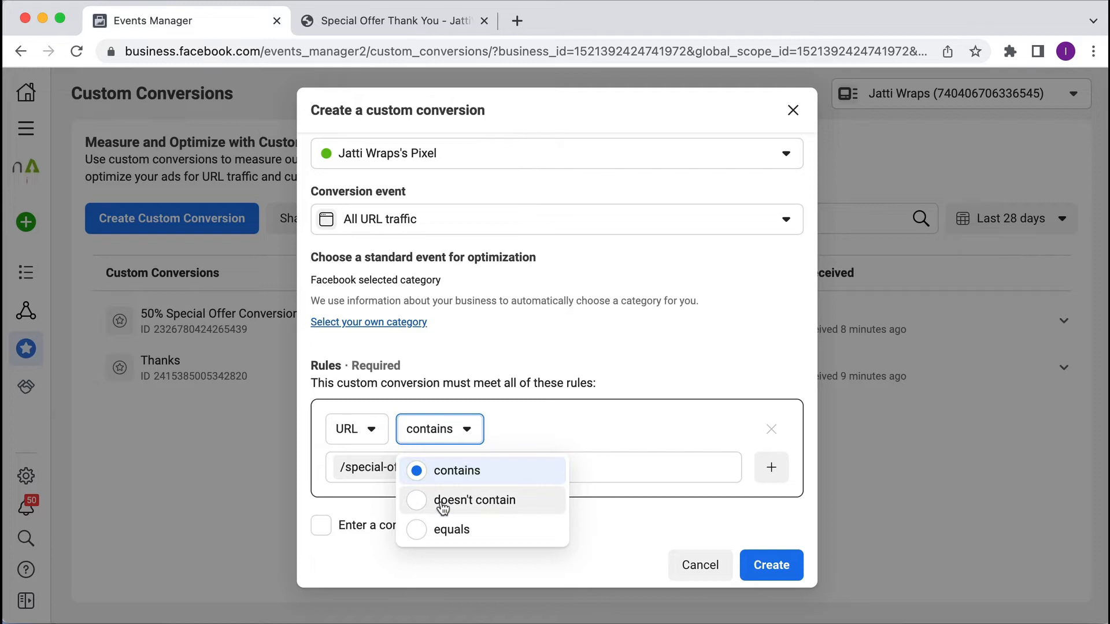
mouse_move(454, 539)
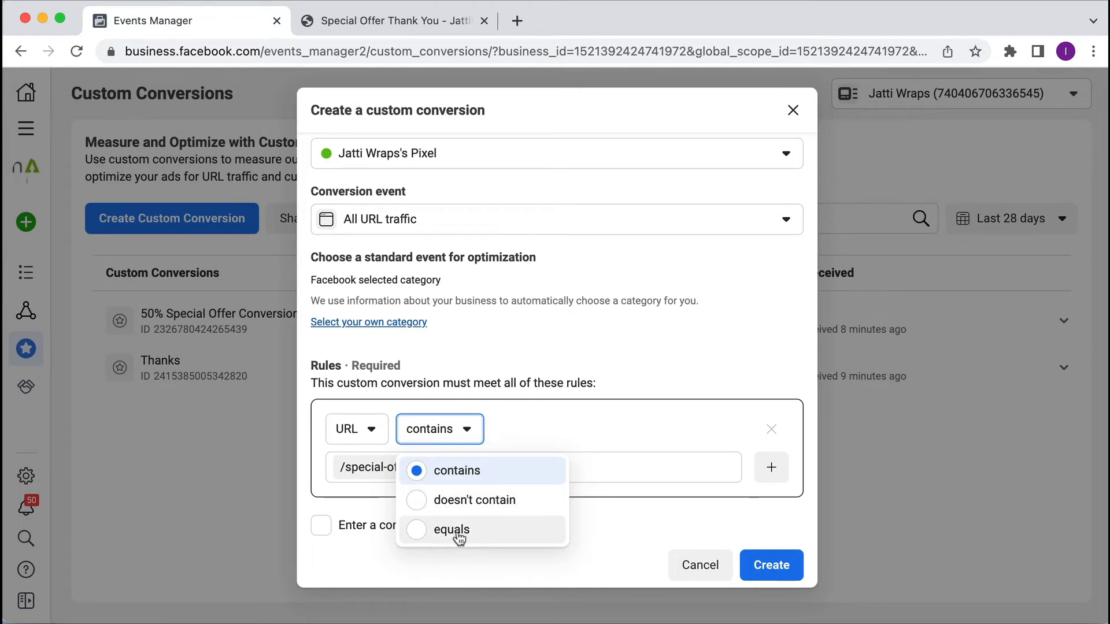
mouse_move(445, 462)
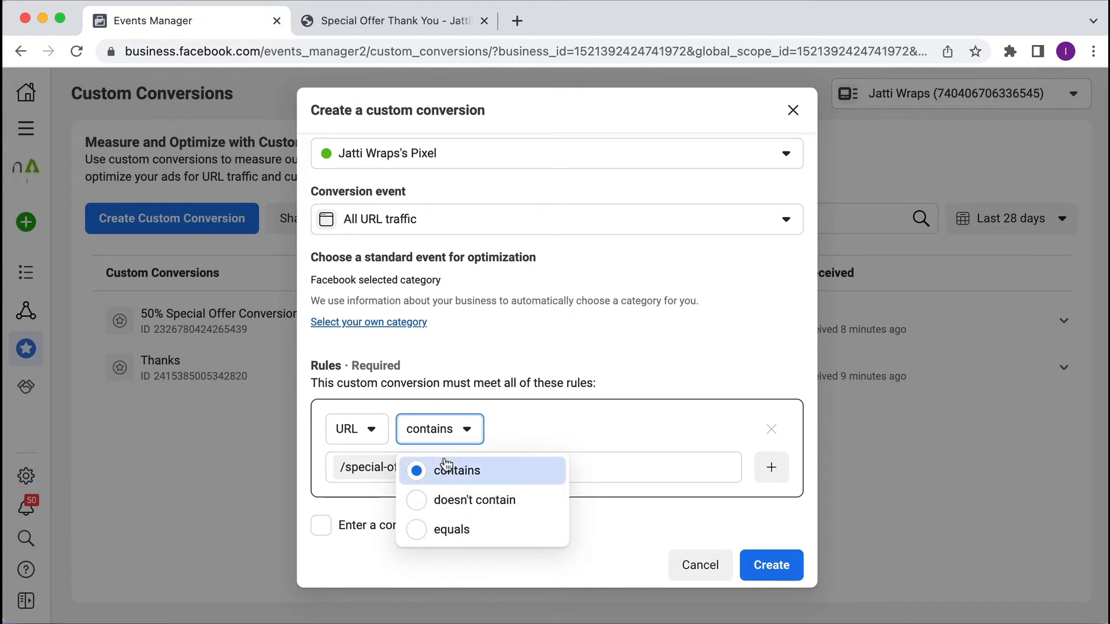
mouse_move(585, 439)
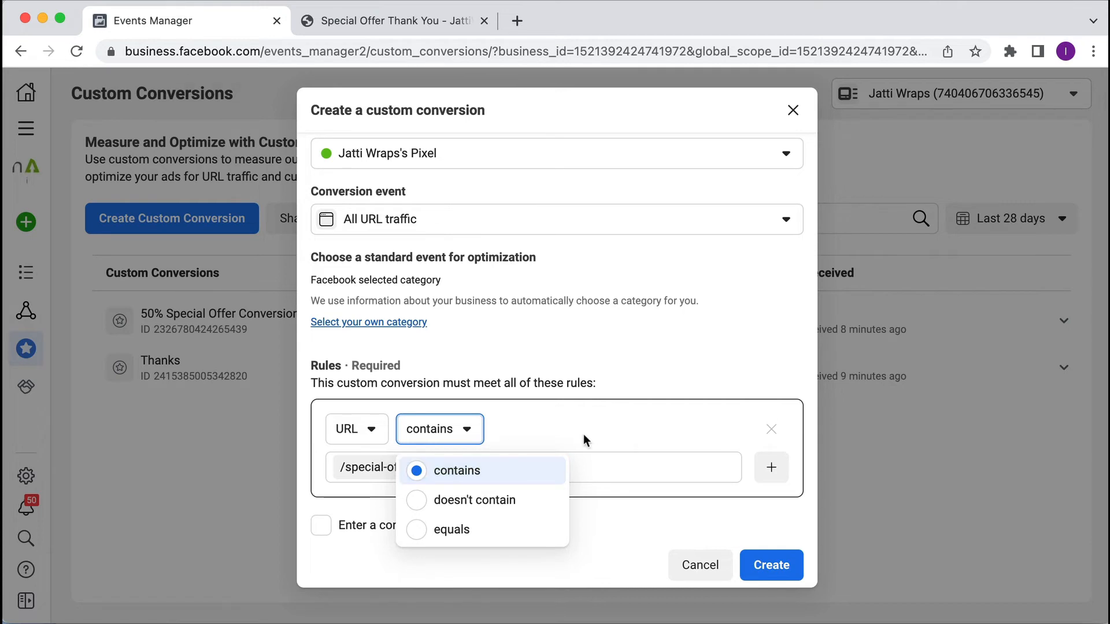
mouse_move(586, 437)
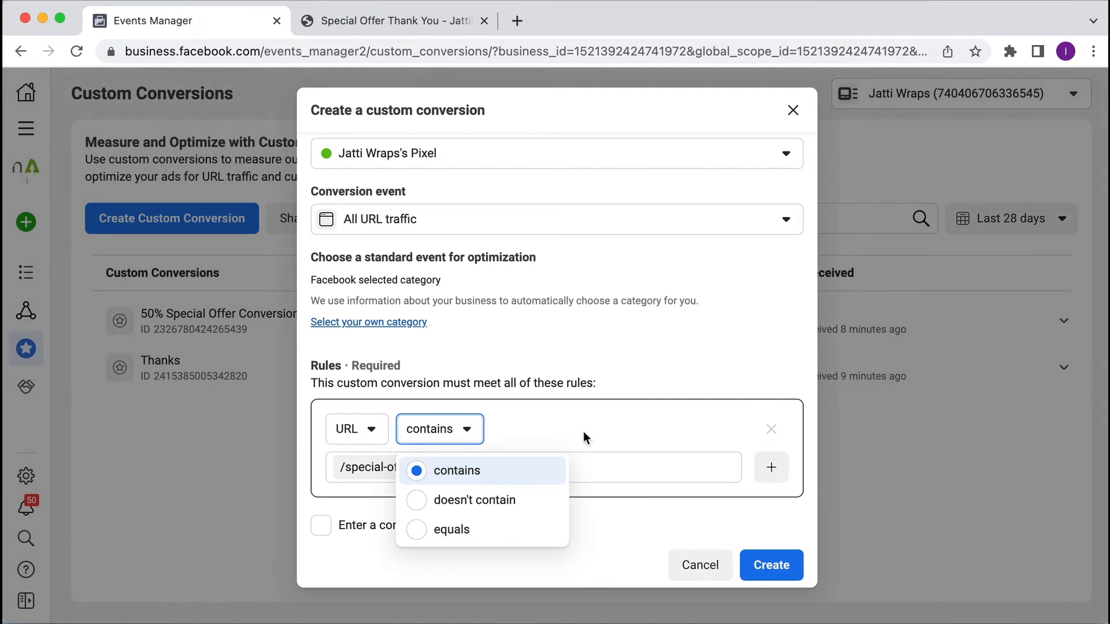
mouse_move(437, 536)
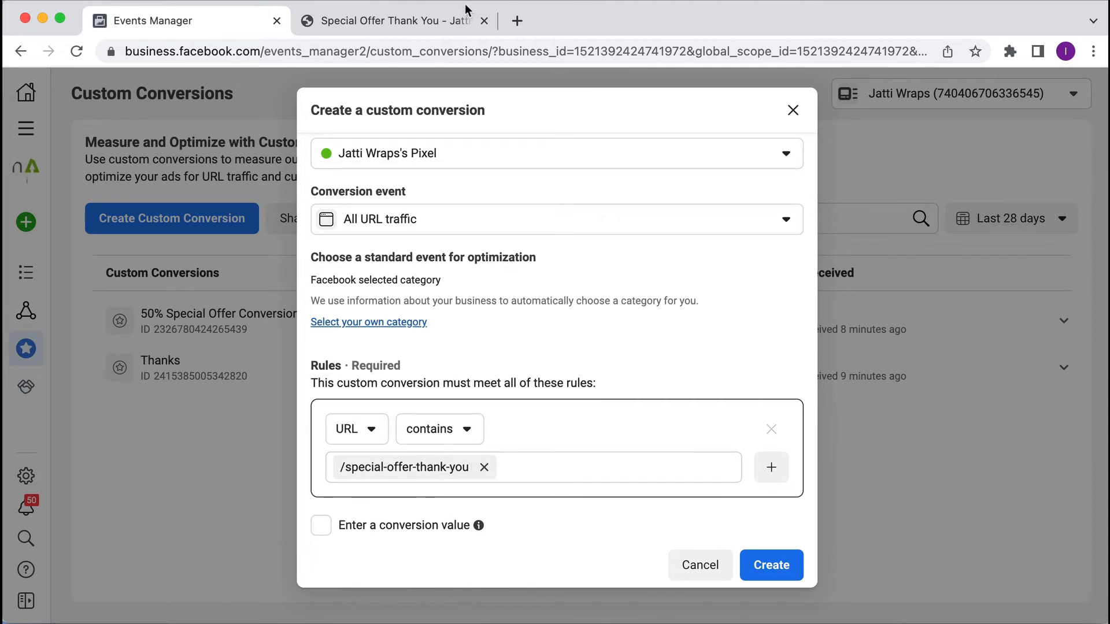
left_click(389, 21)
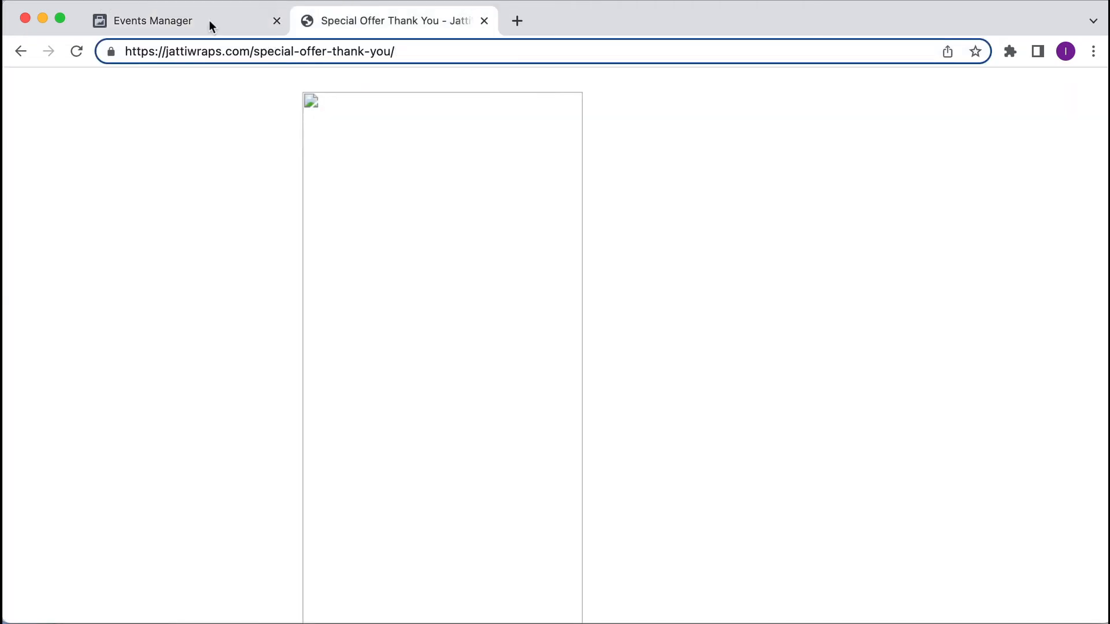
left_click(153, 21)
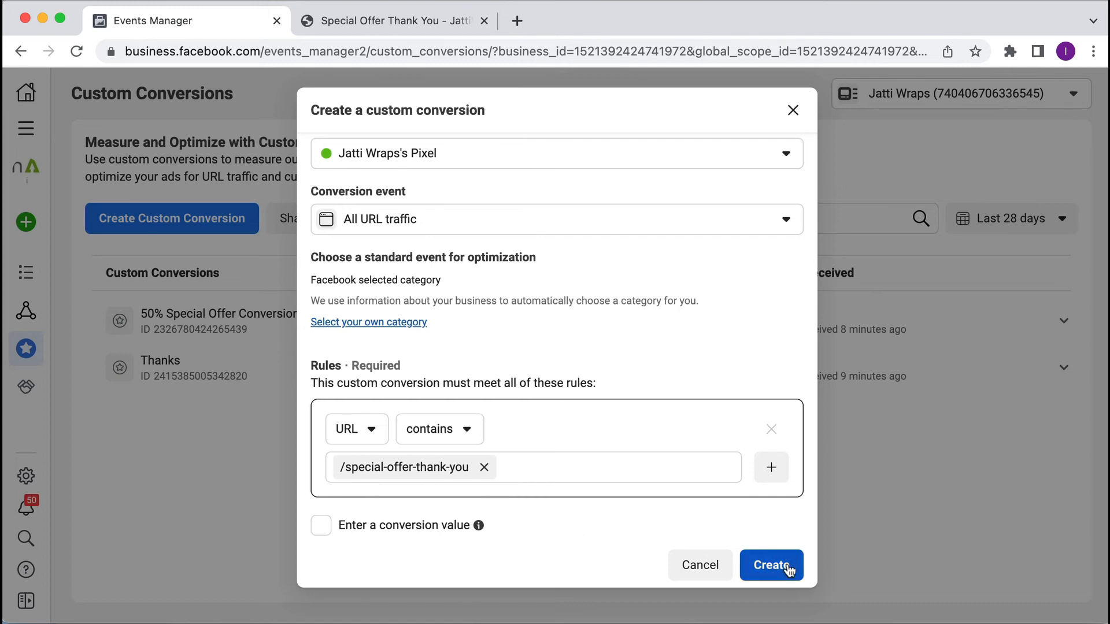
- Create Test Conversion and dismiss the success dialog so it appears in the list
left_click(773, 564)
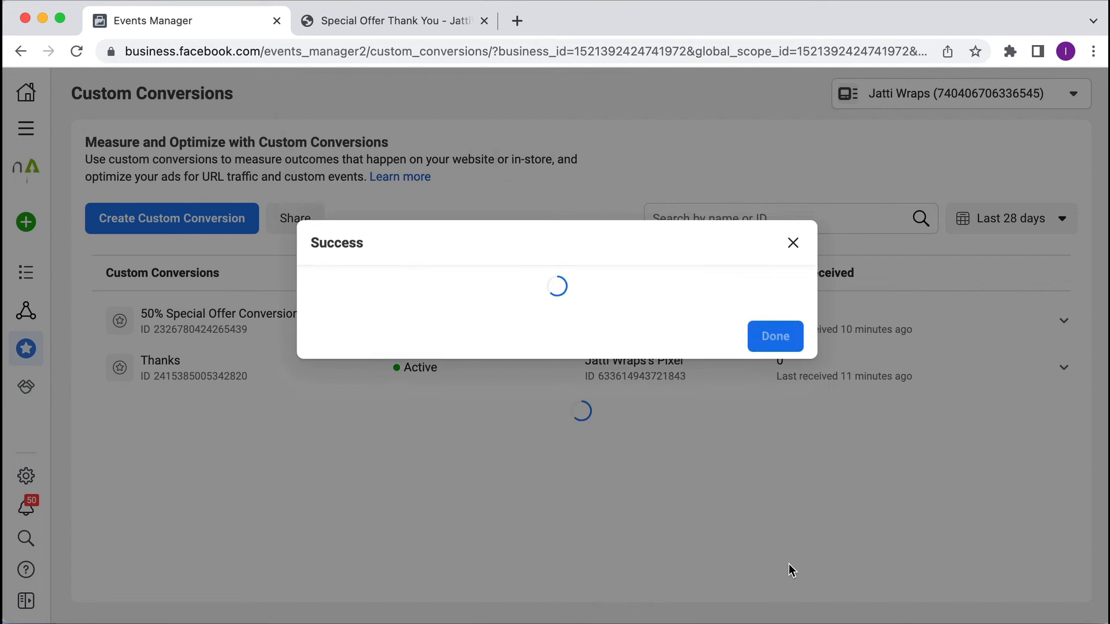
left_click(775, 335)
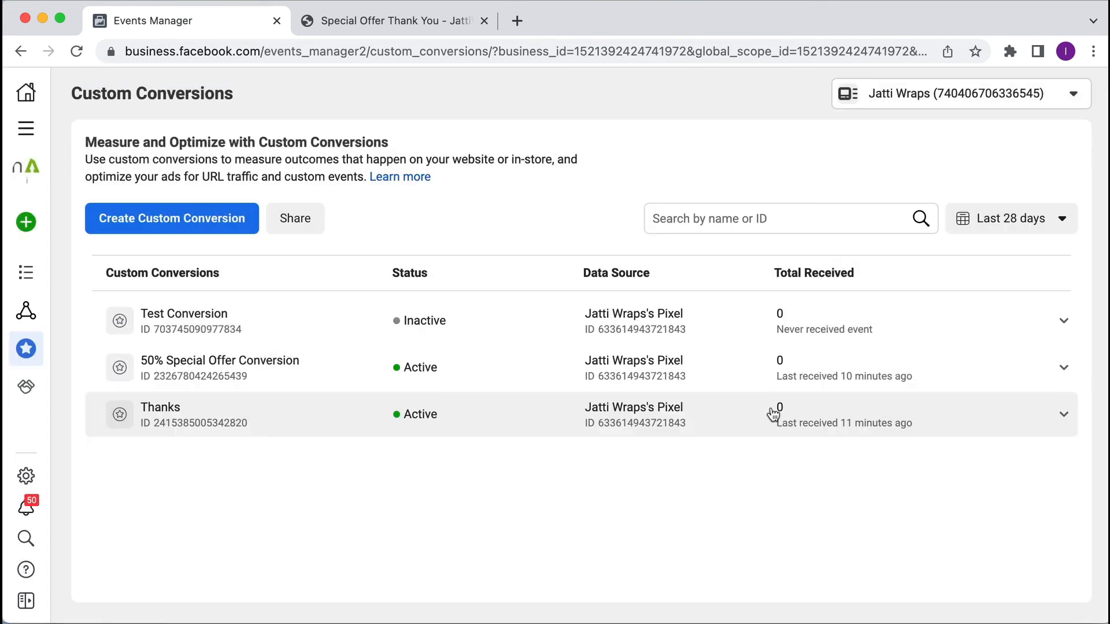